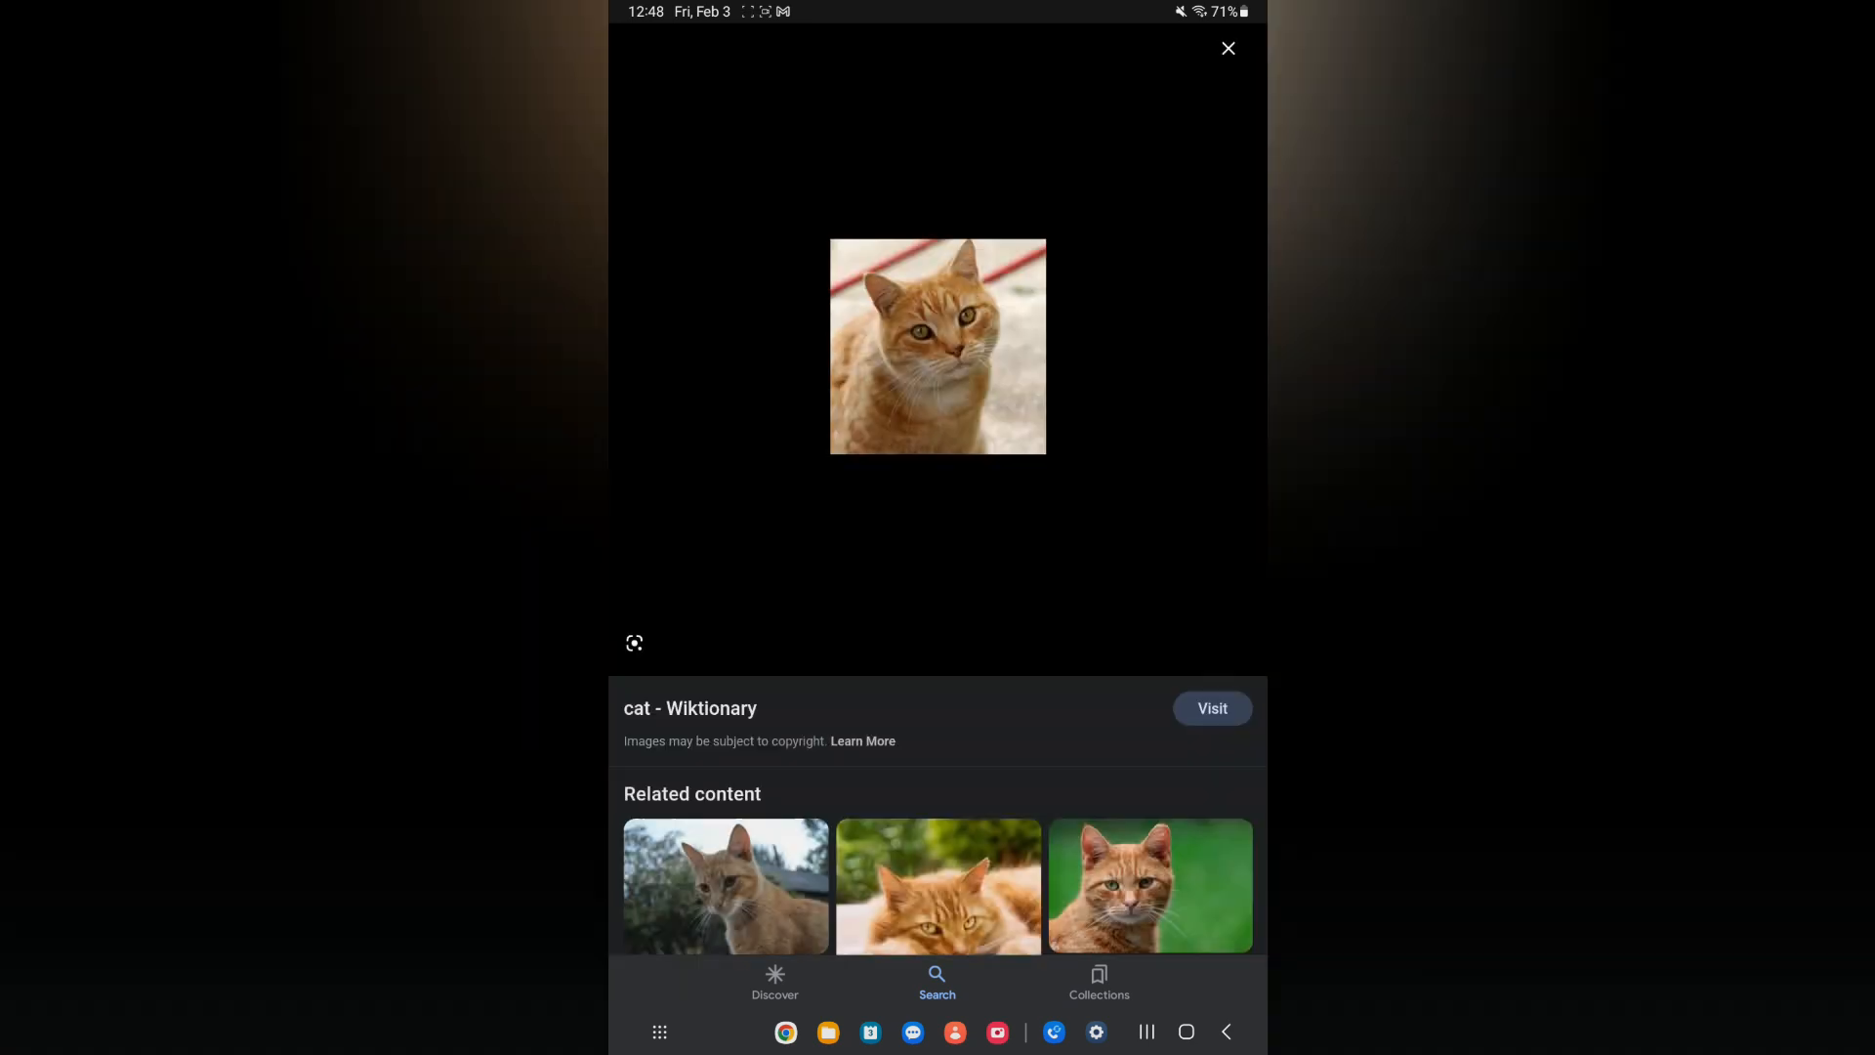
Step: Download the orange cat image from the Google image search results
left_click(937, 348)
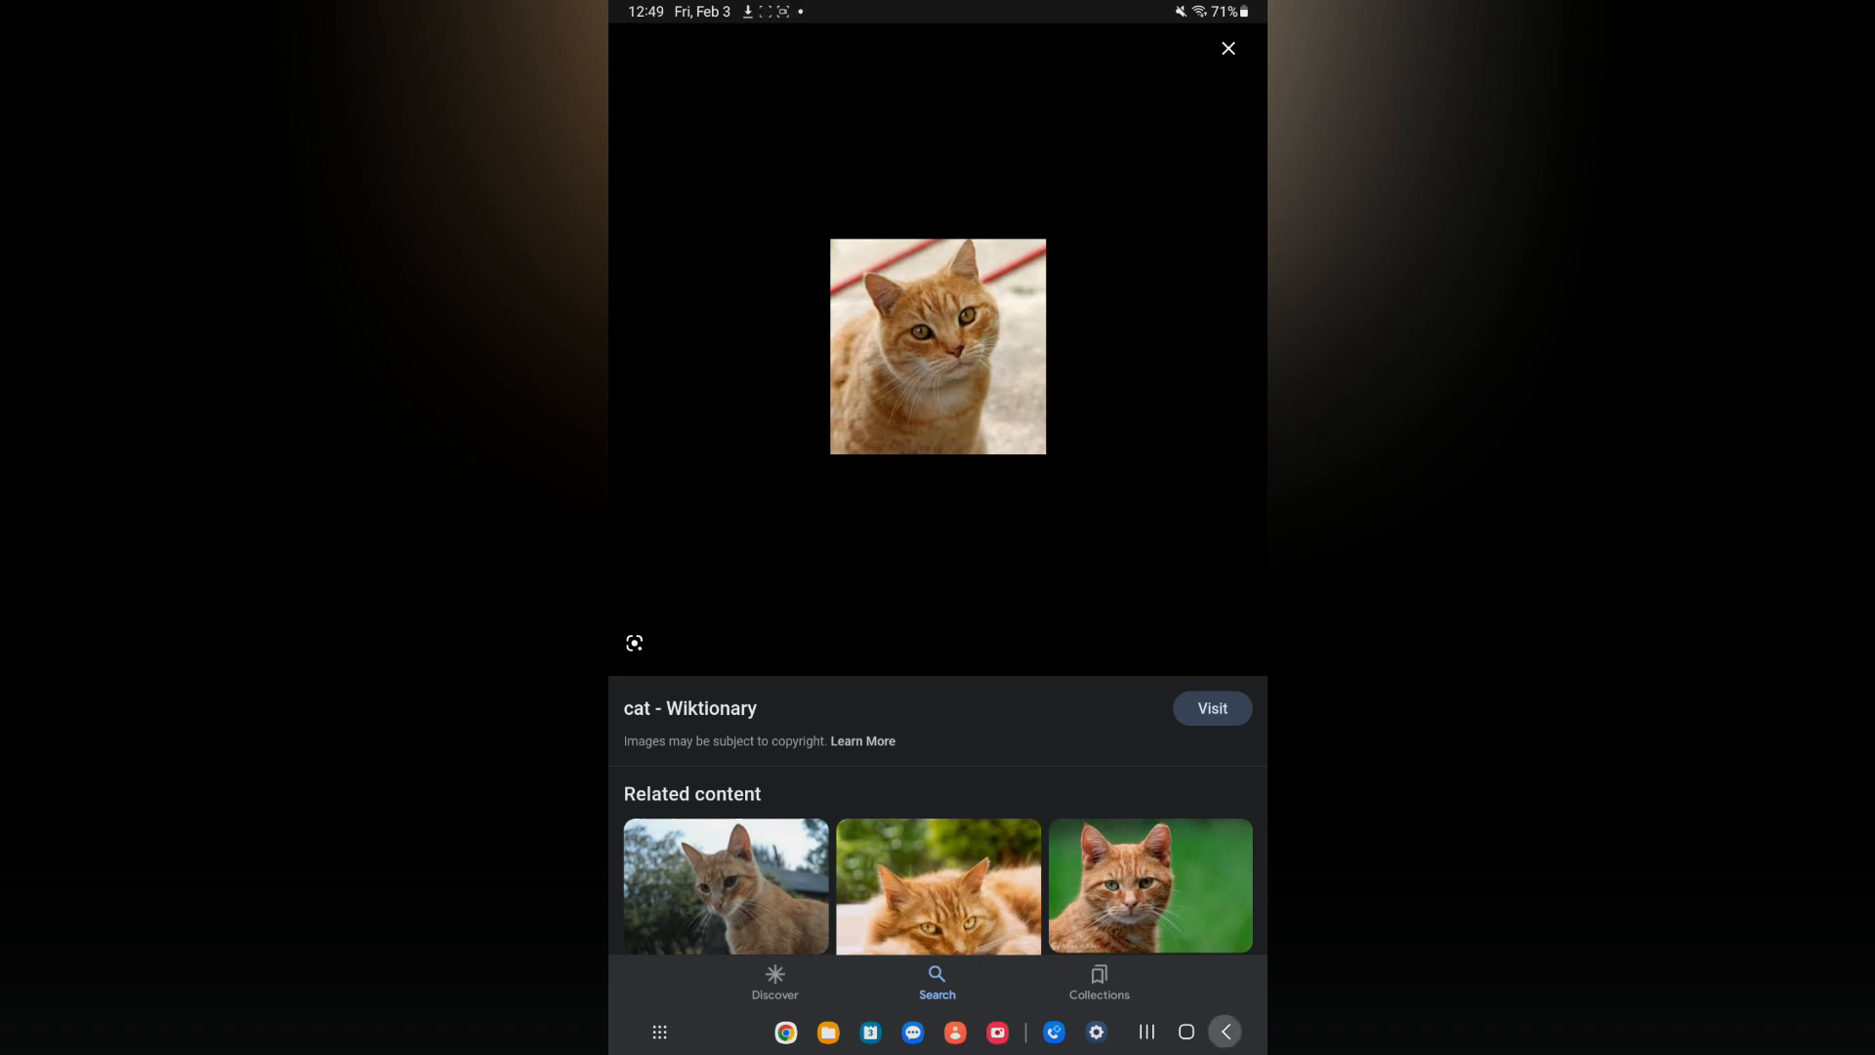
Step: Leave the image search for the home screen and launch My Files
left_click(1186, 1032)
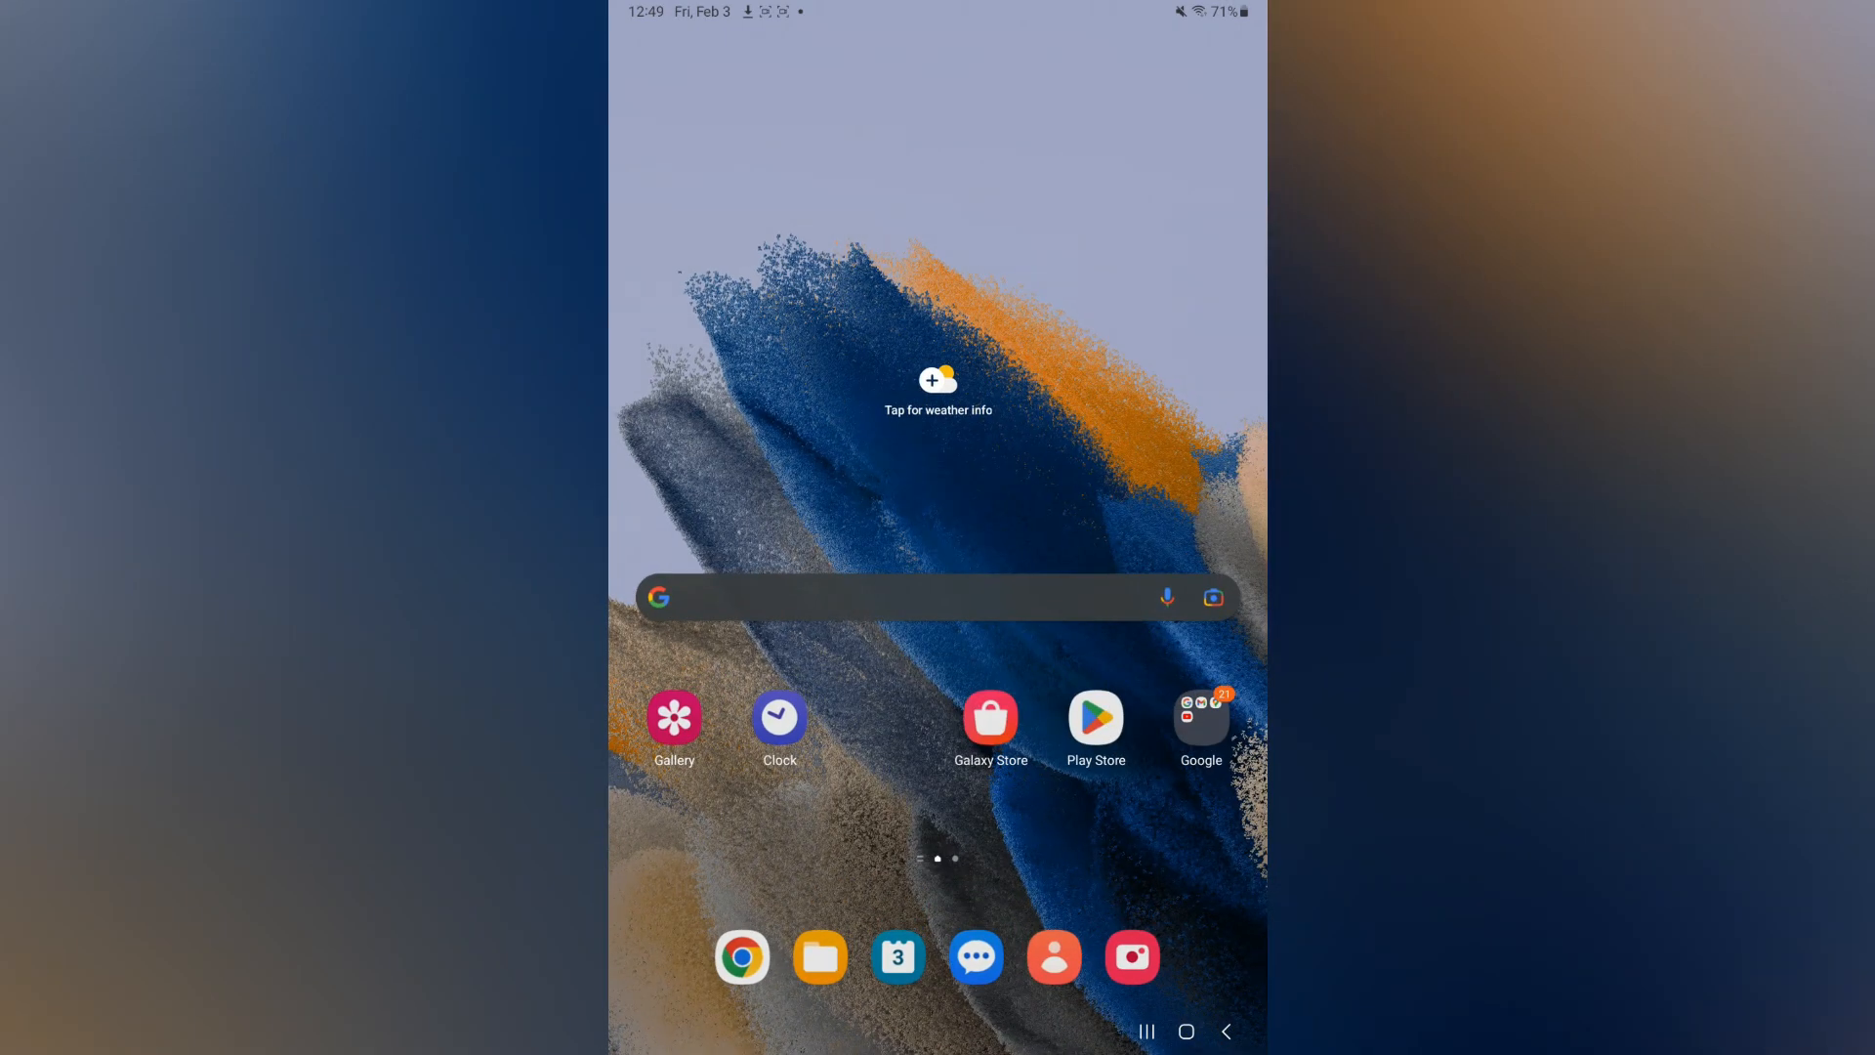
left_click(818, 955)
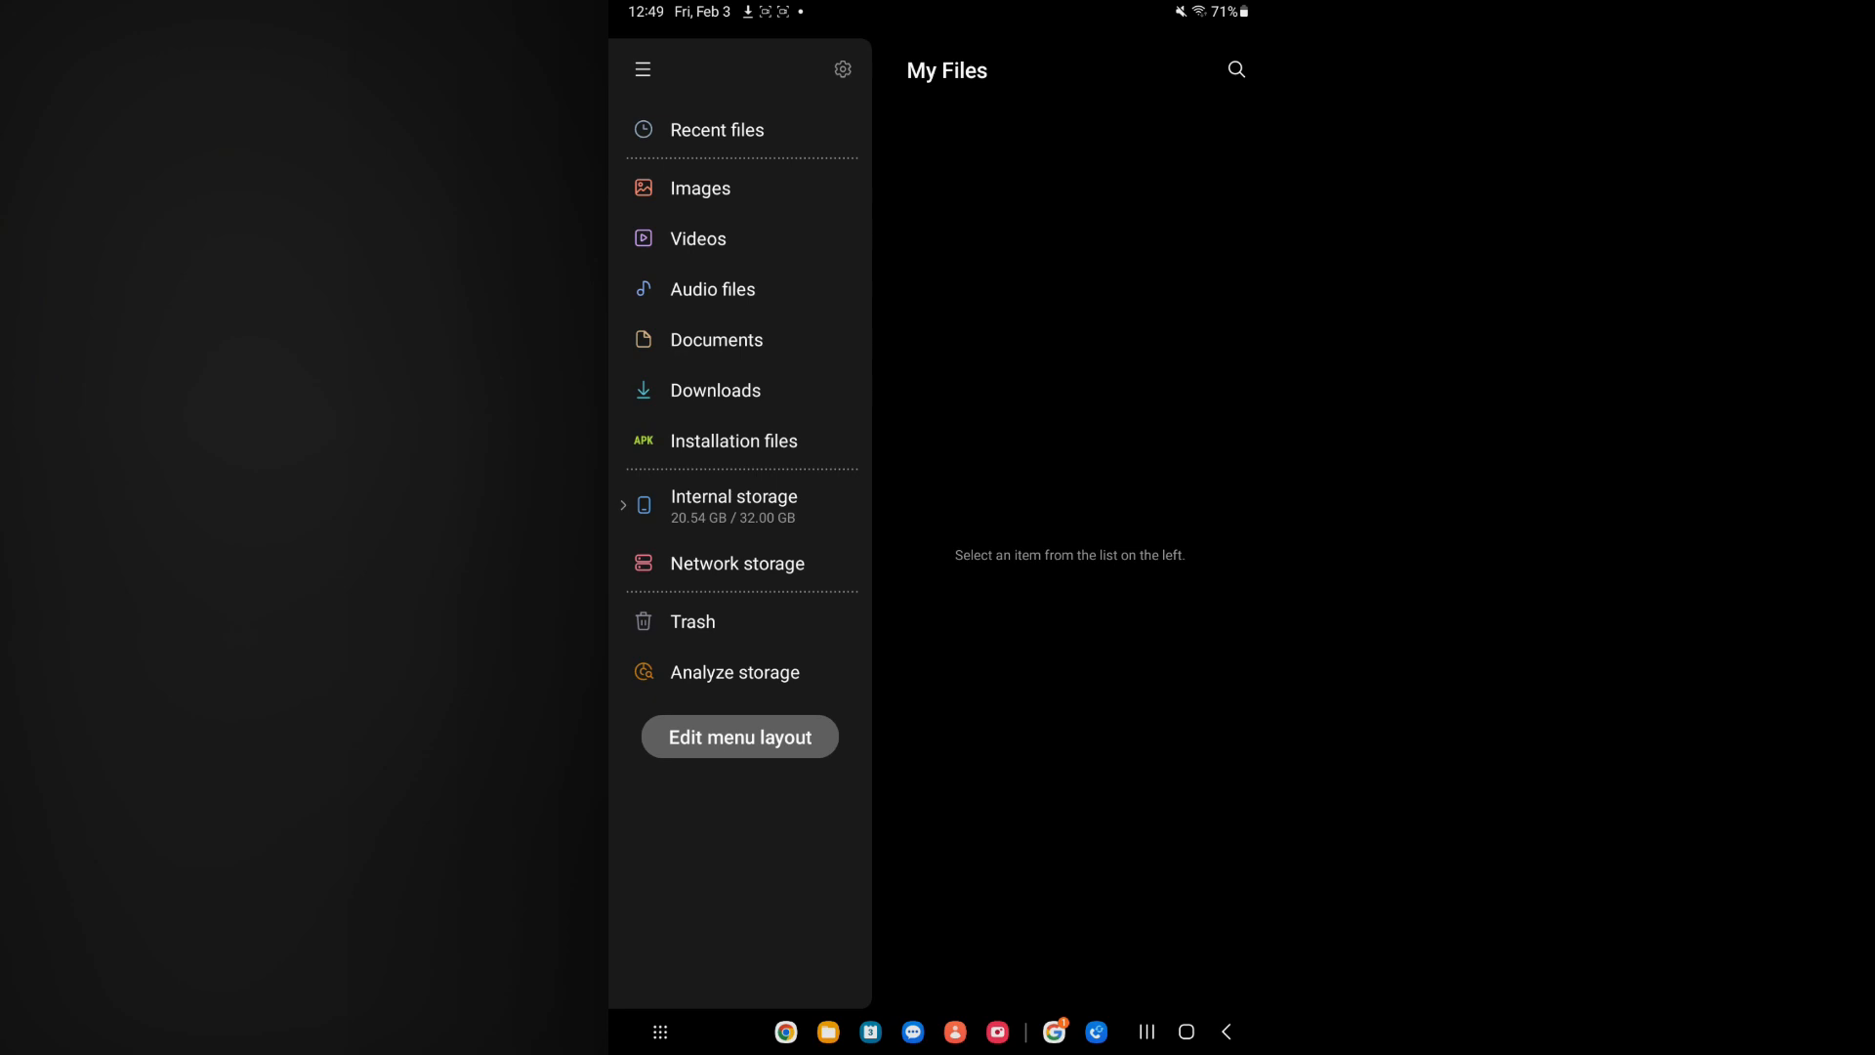
Step: Check the empty Downloads category, then show Images with the cat photo first
left_click(715, 390)
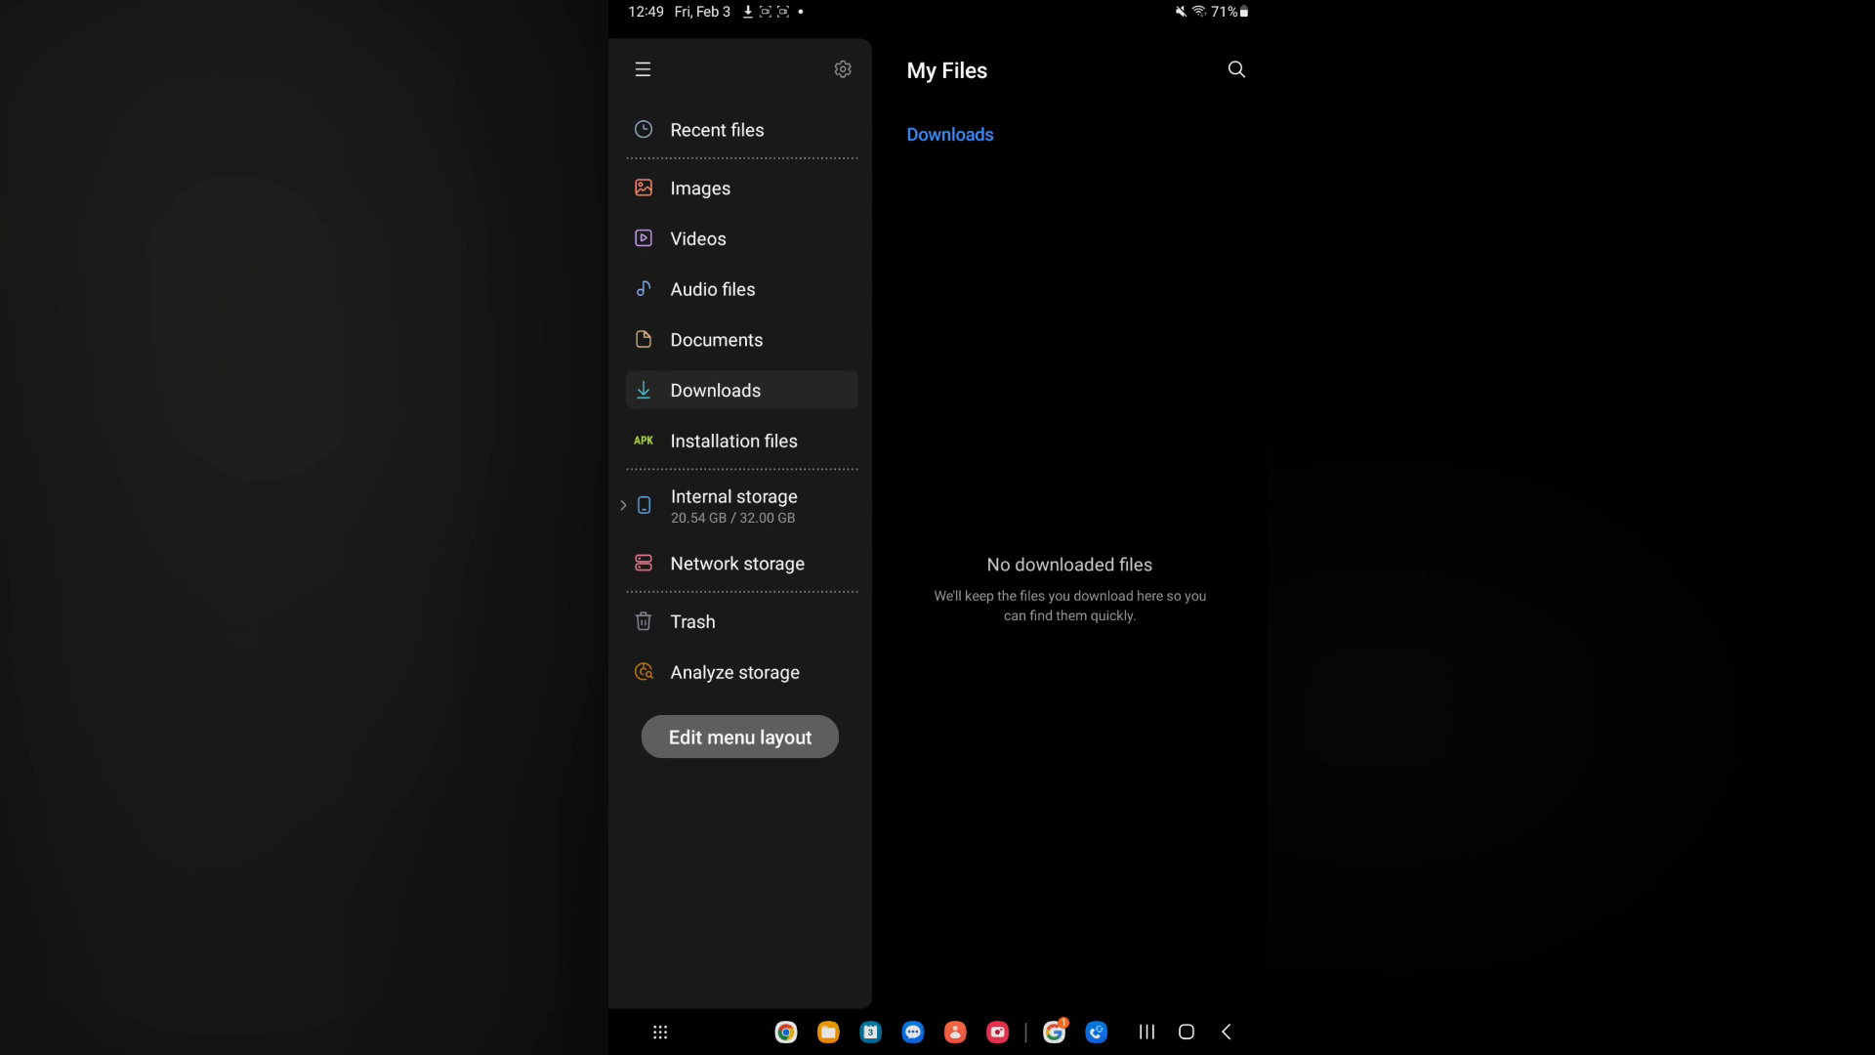
left_click(700, 188)
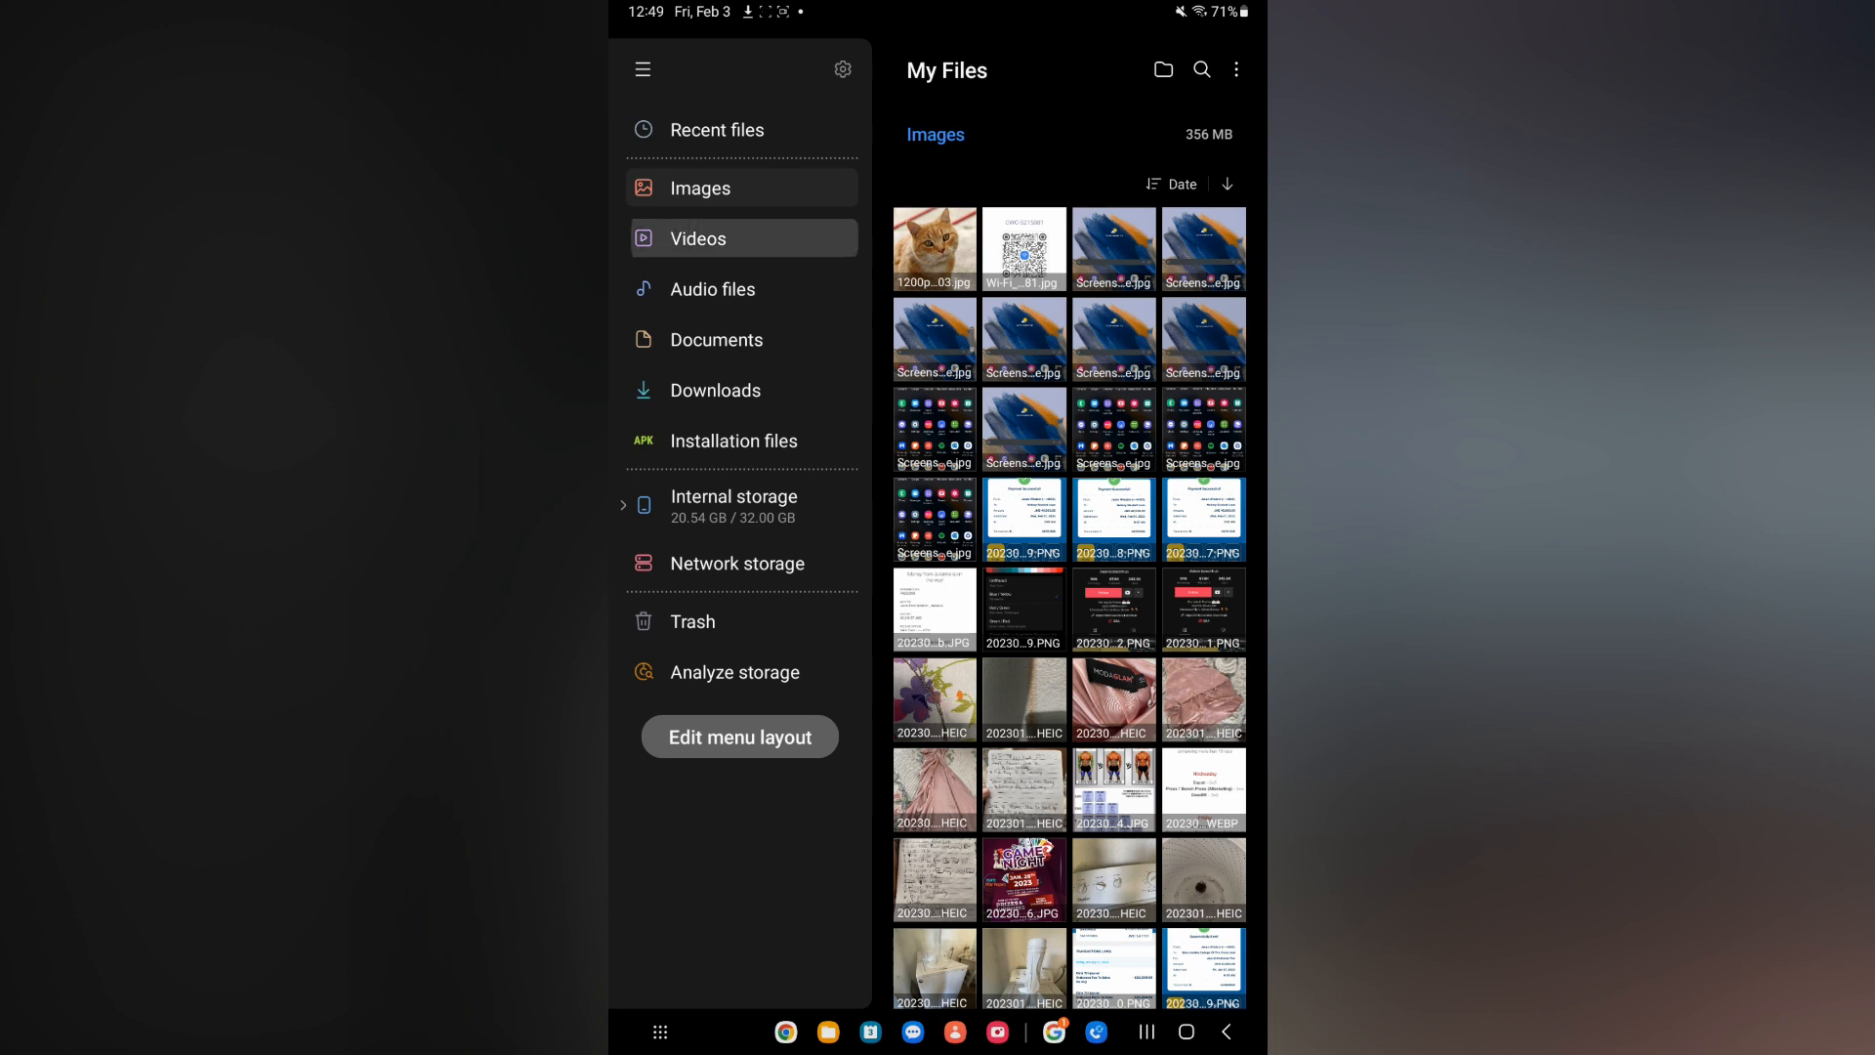
Step: Browse Videos, Audio files and Documents, then return to the still-empty Downloads
left_click(699, 238)
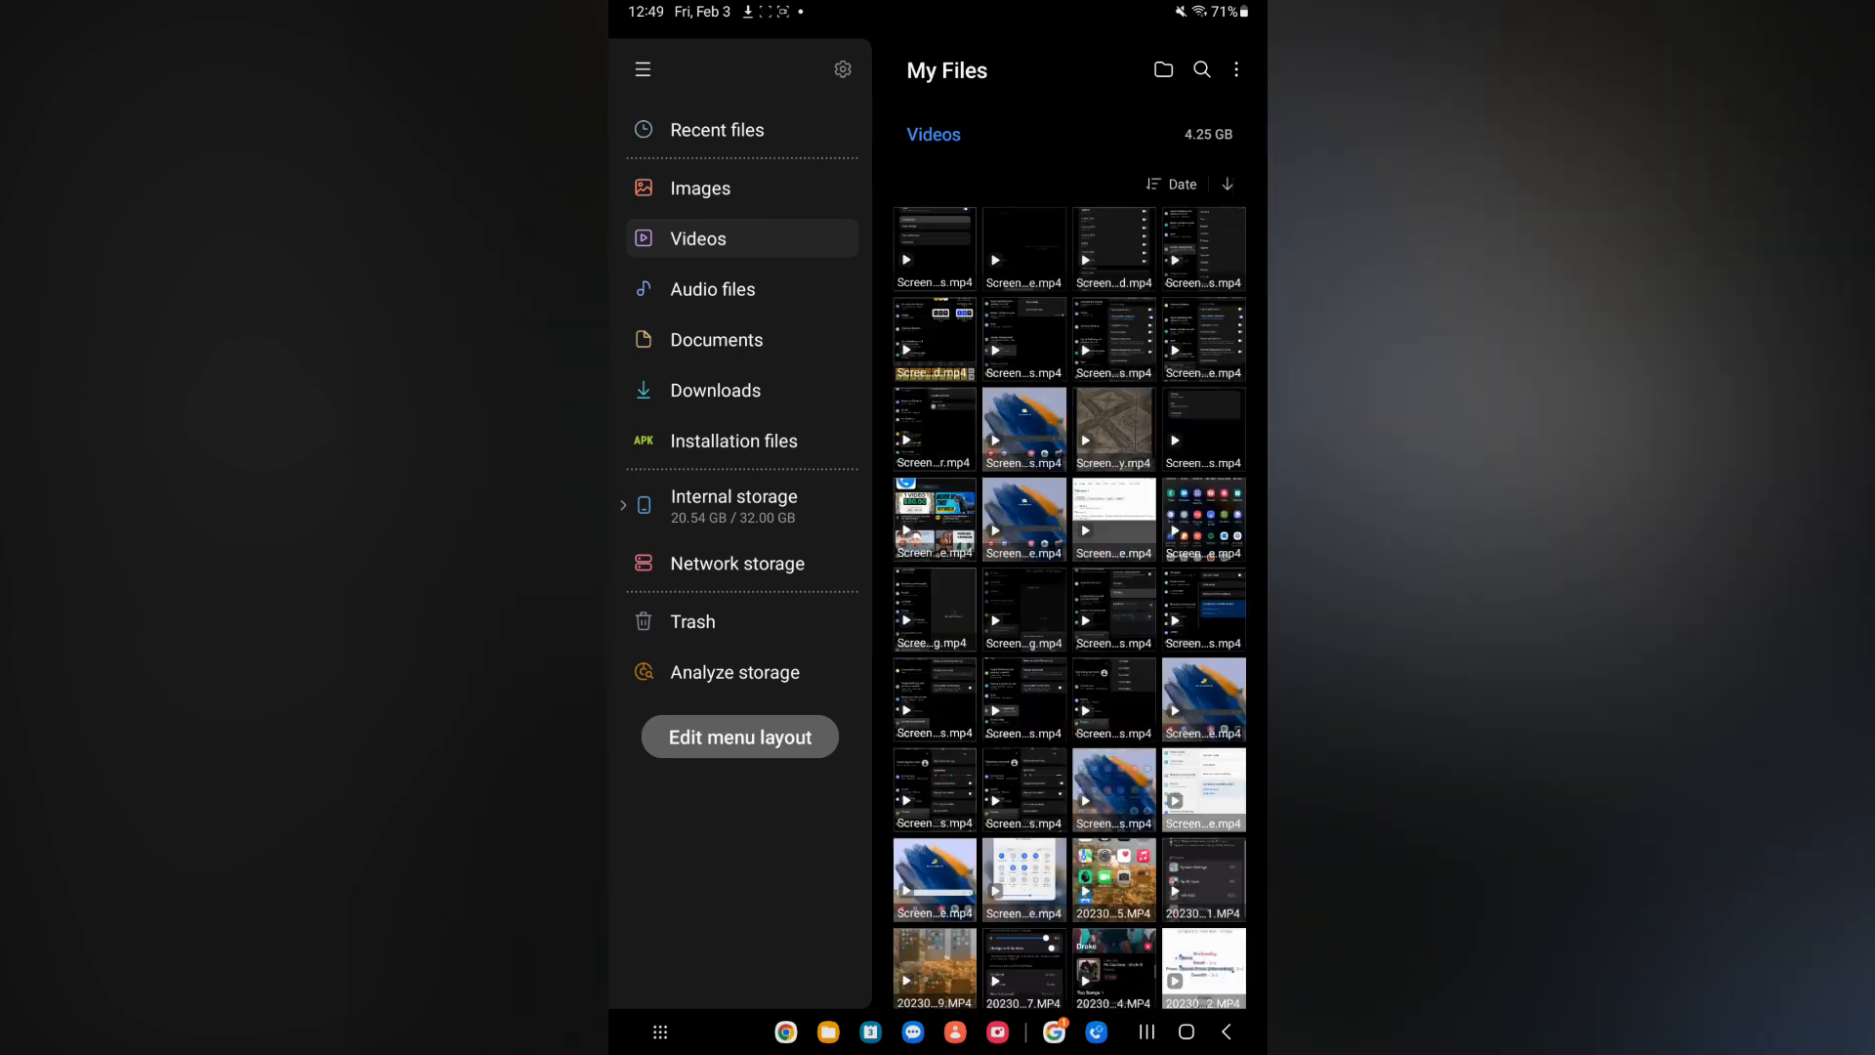
left_click(713, 289)
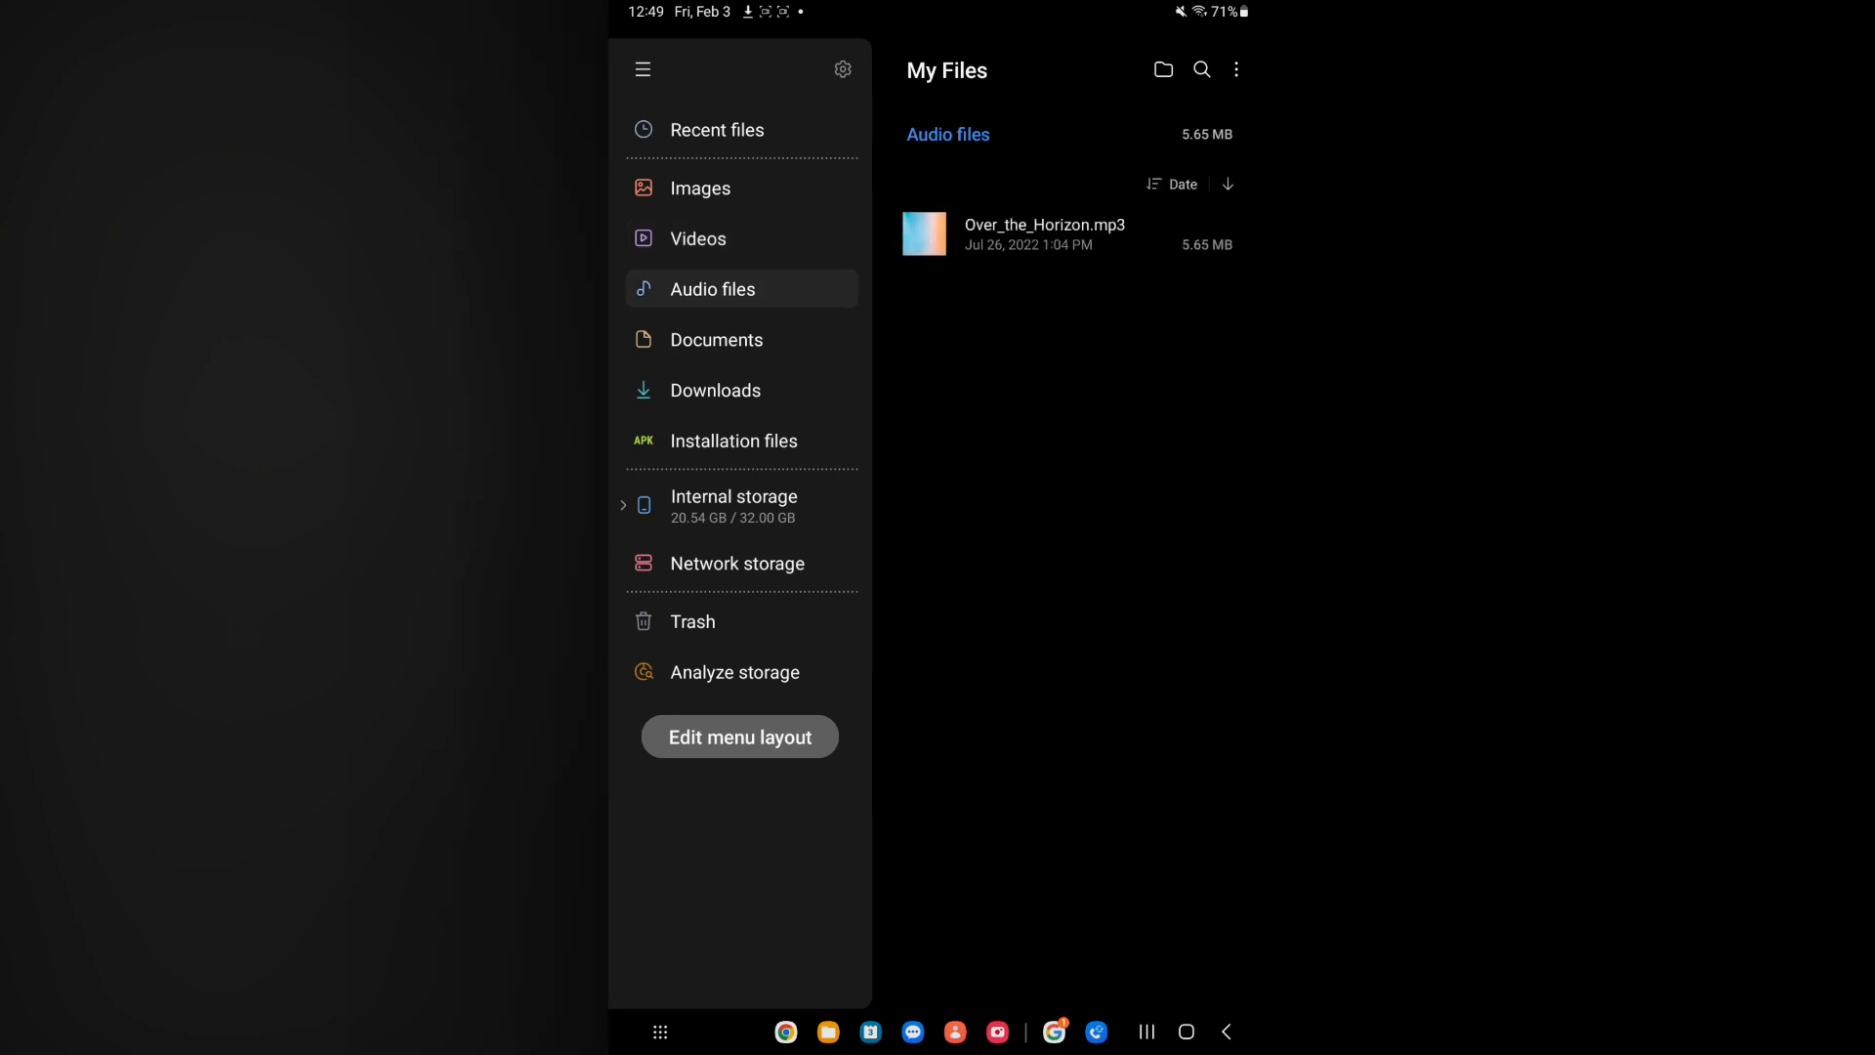
left_click(715, 338)
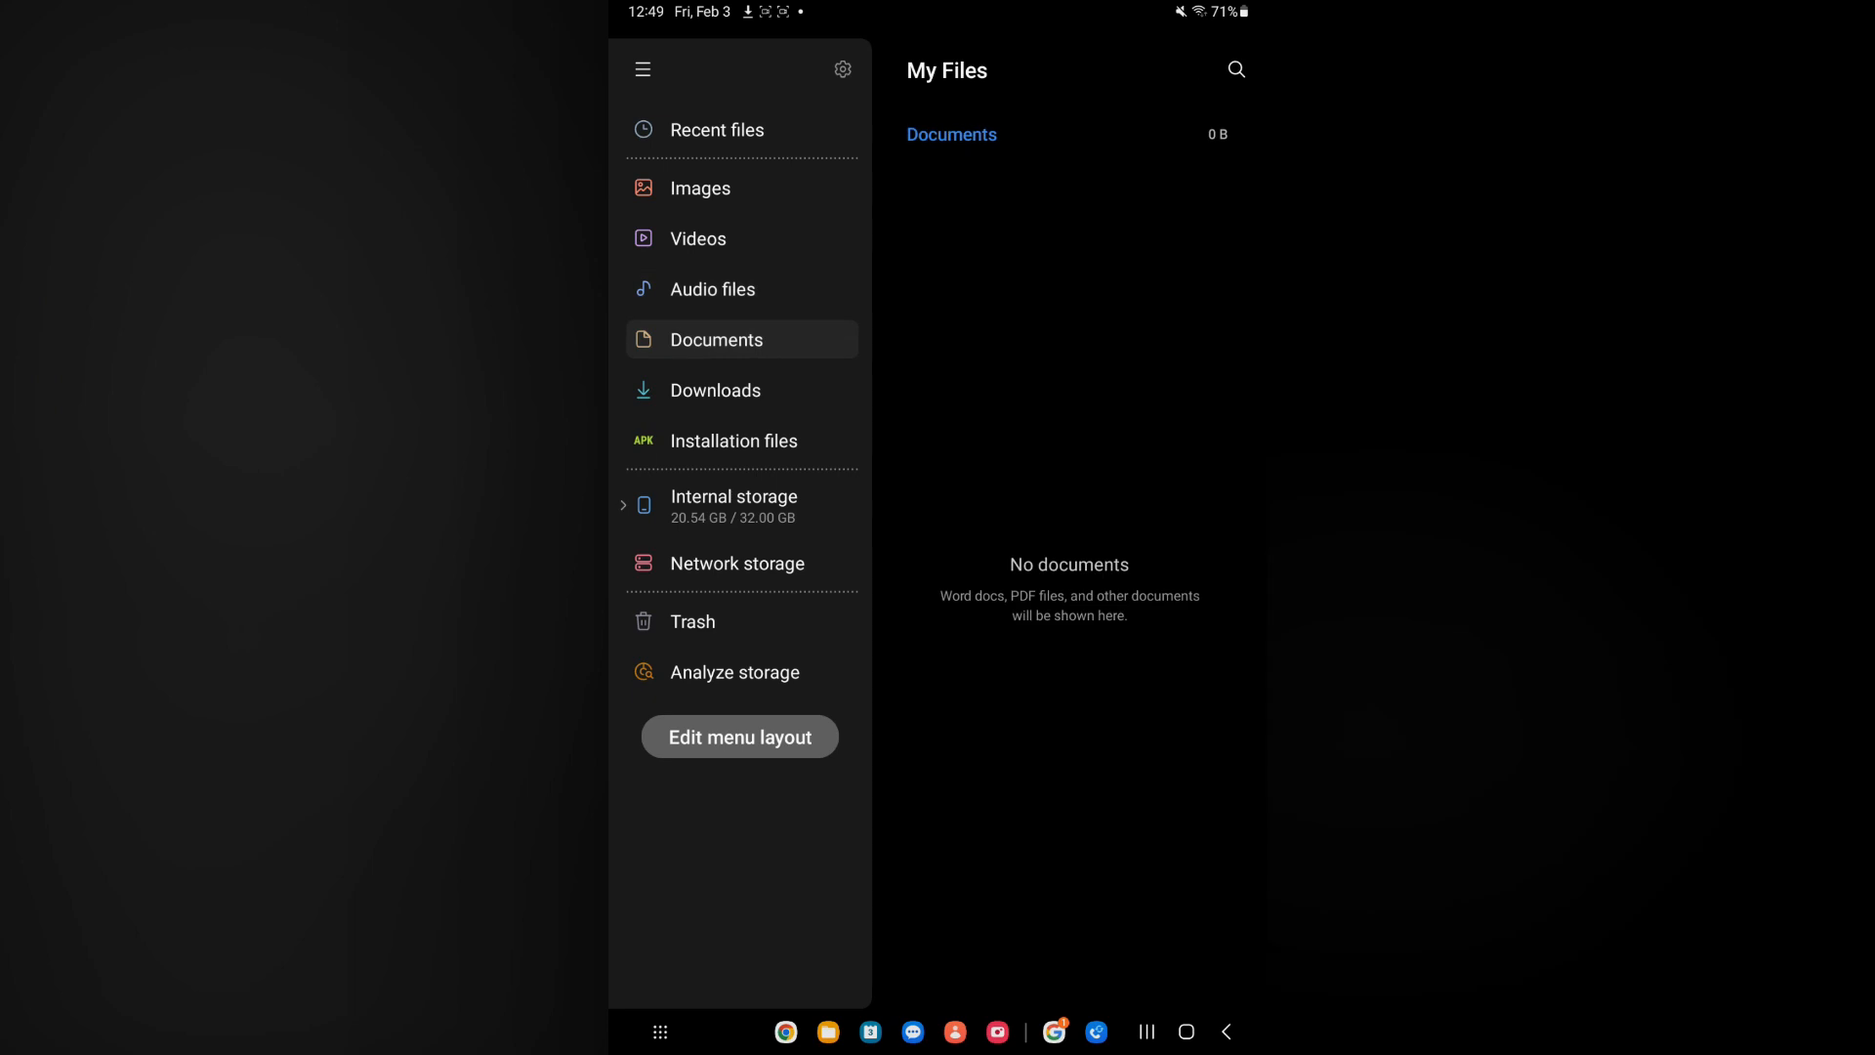
left_click(715, 390)
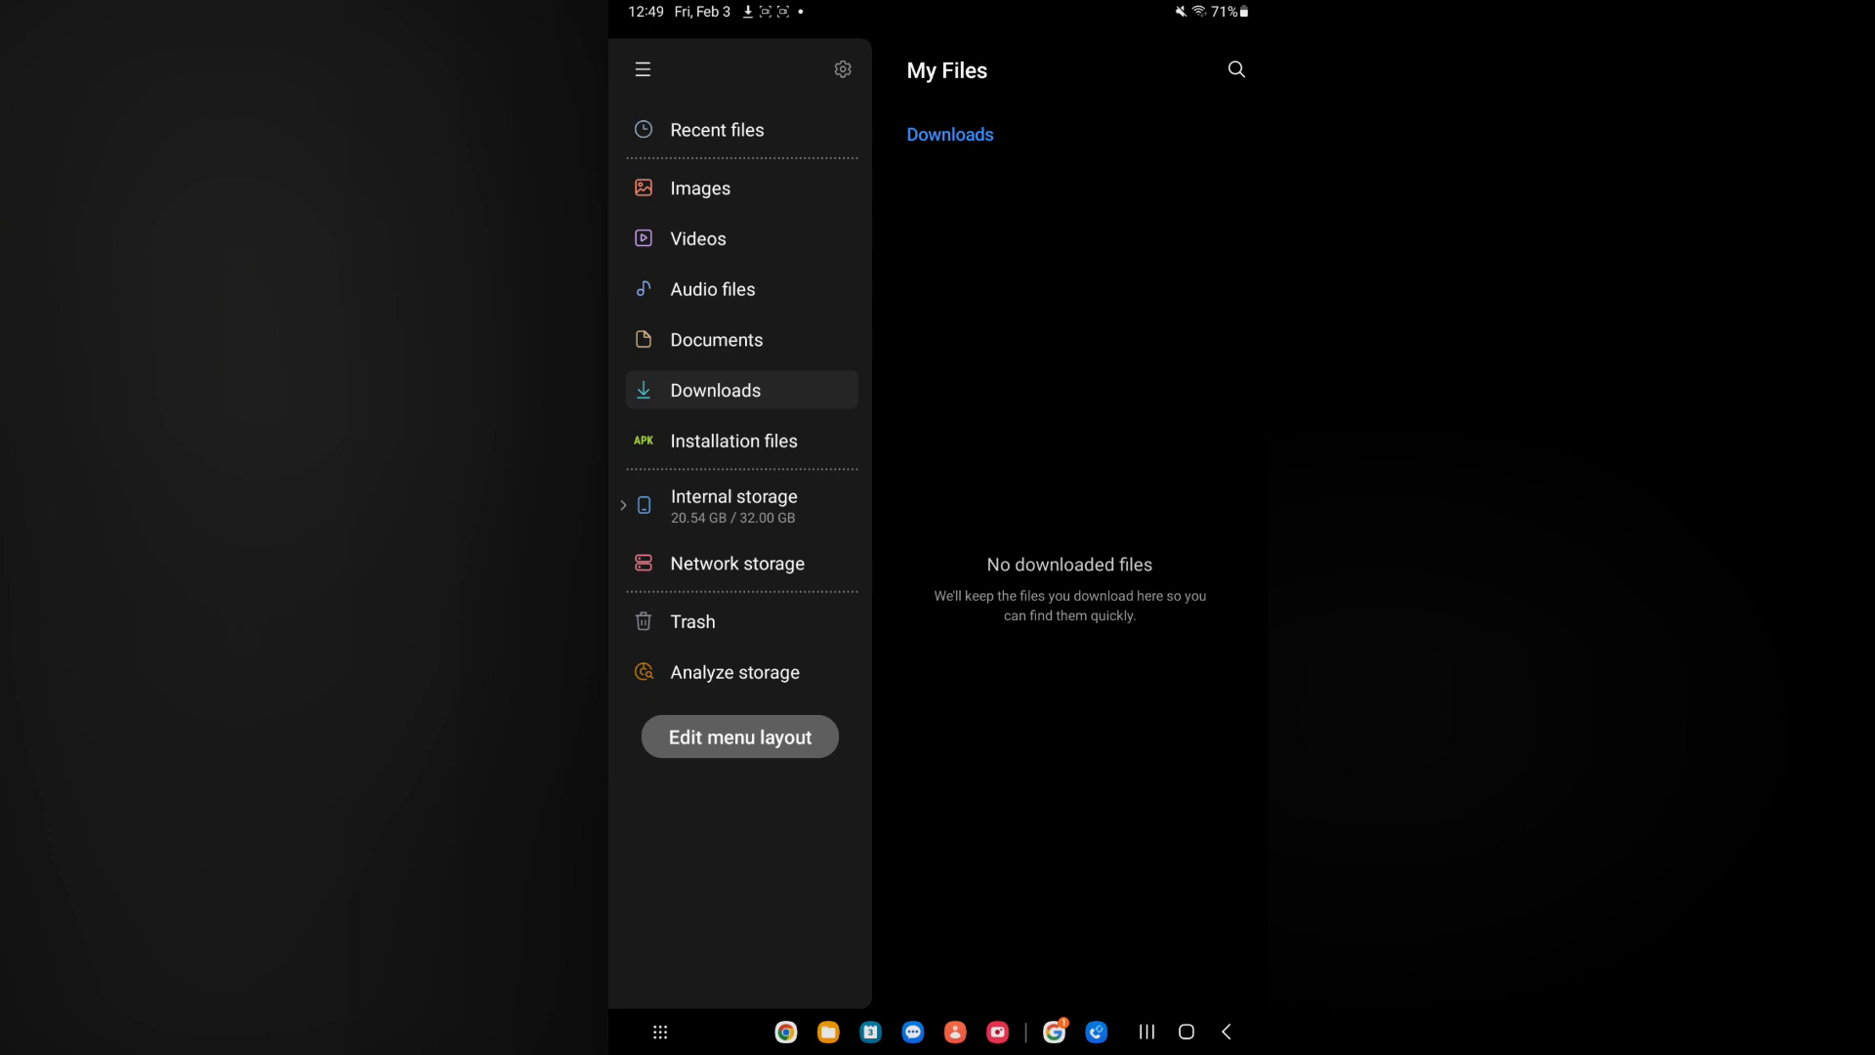
Step: View Internal storage folders (DCIM, Download, Music, Pictures), then Downloads and Audio files
left_click(733, 502)
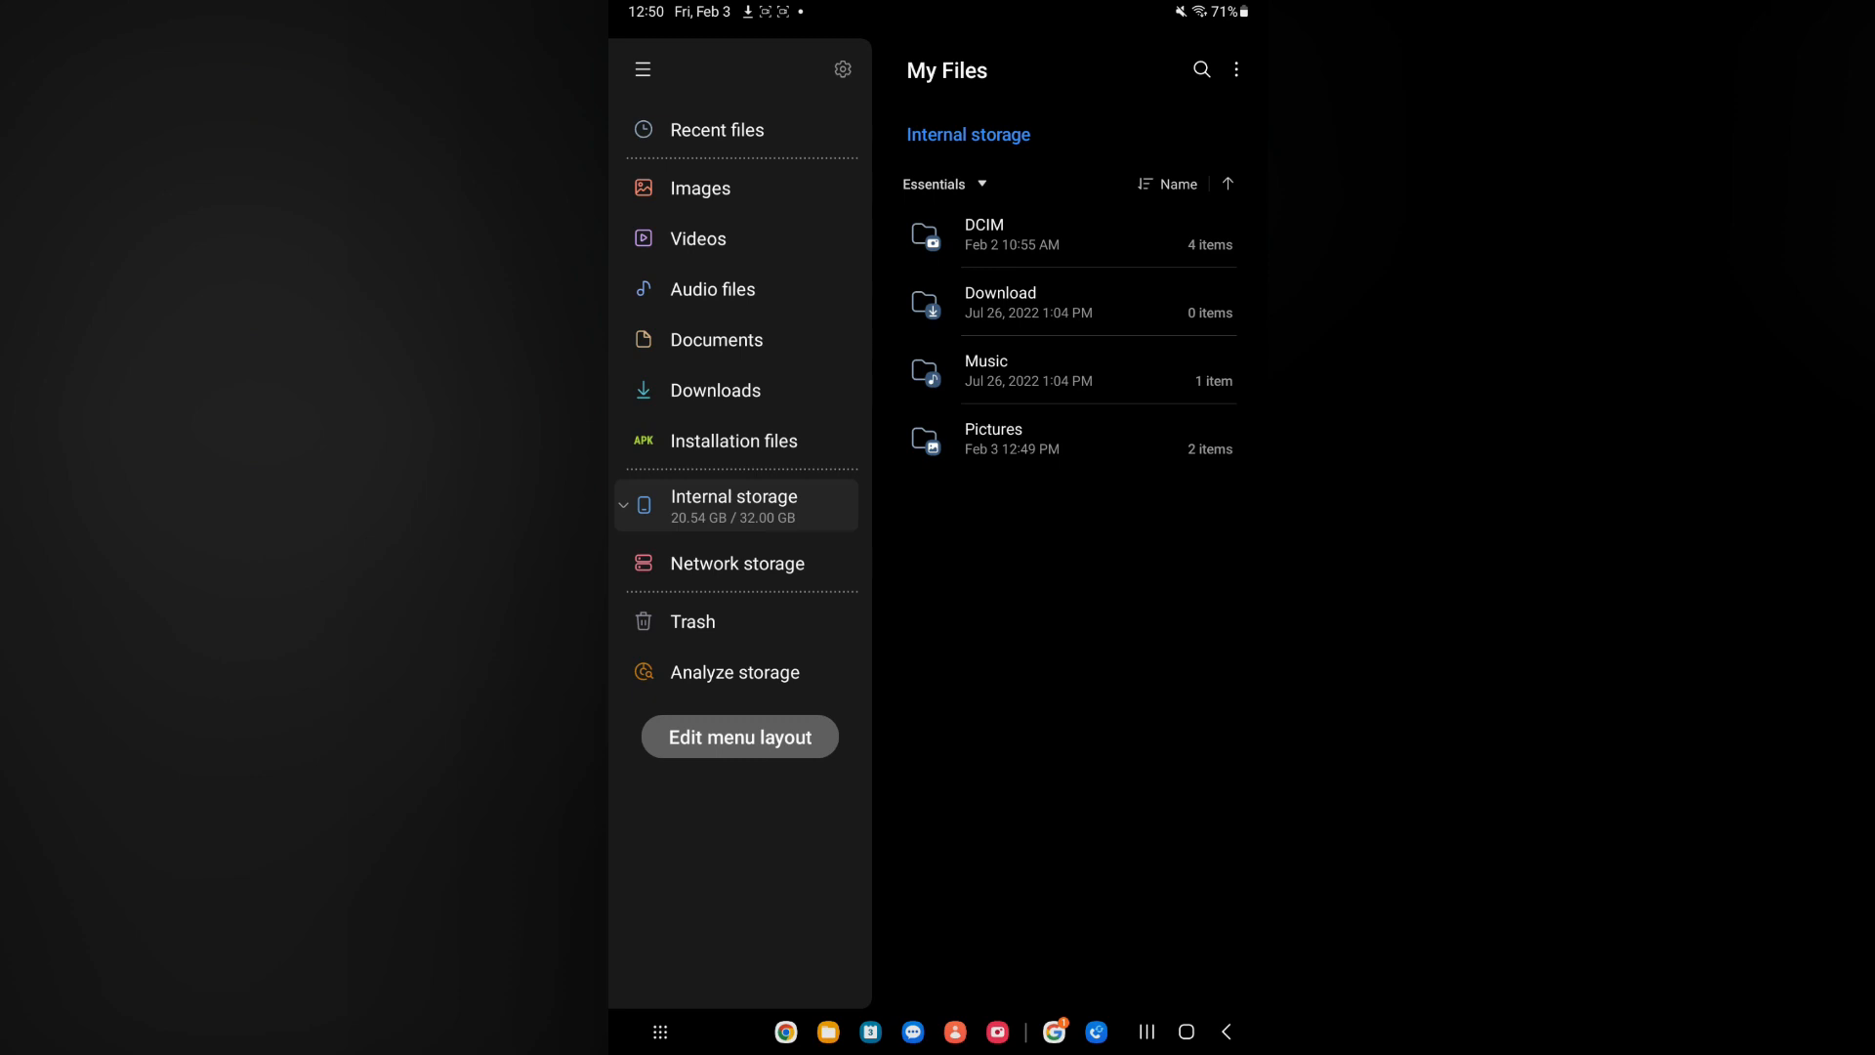
left_click(715, 391)
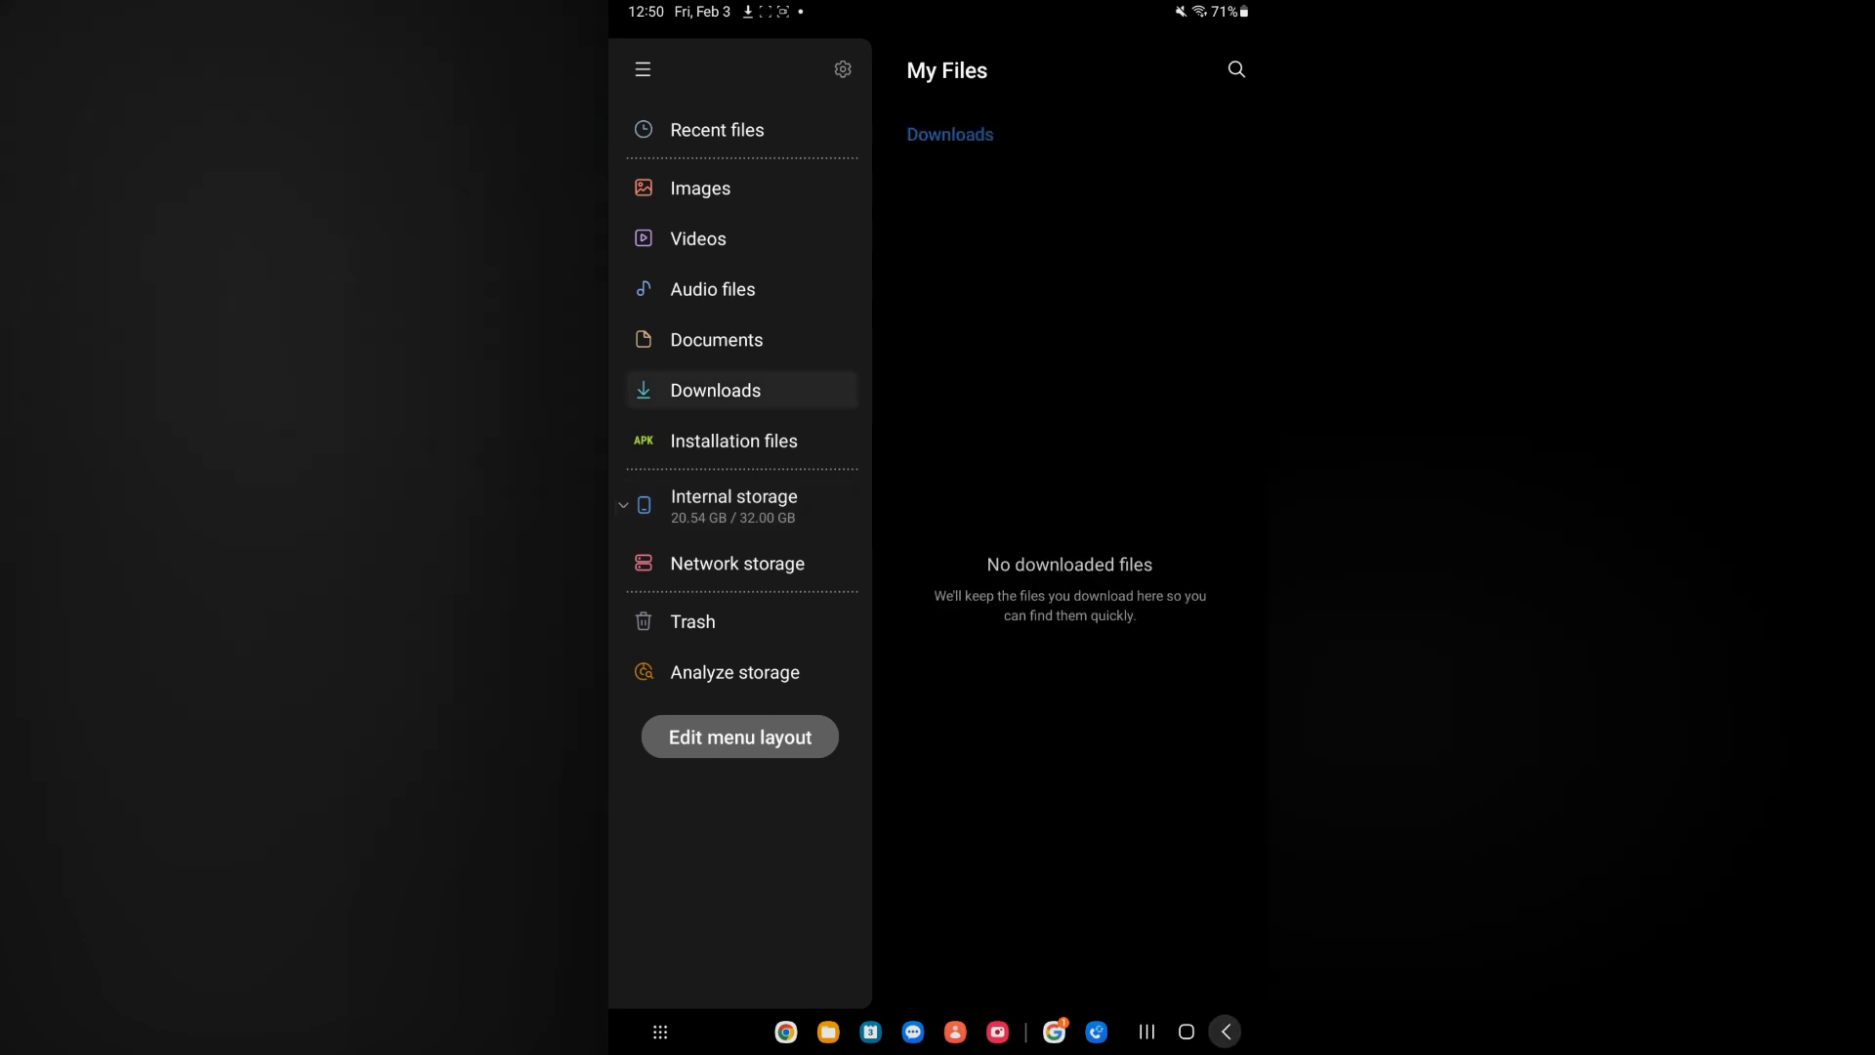
left_click(711, 290)
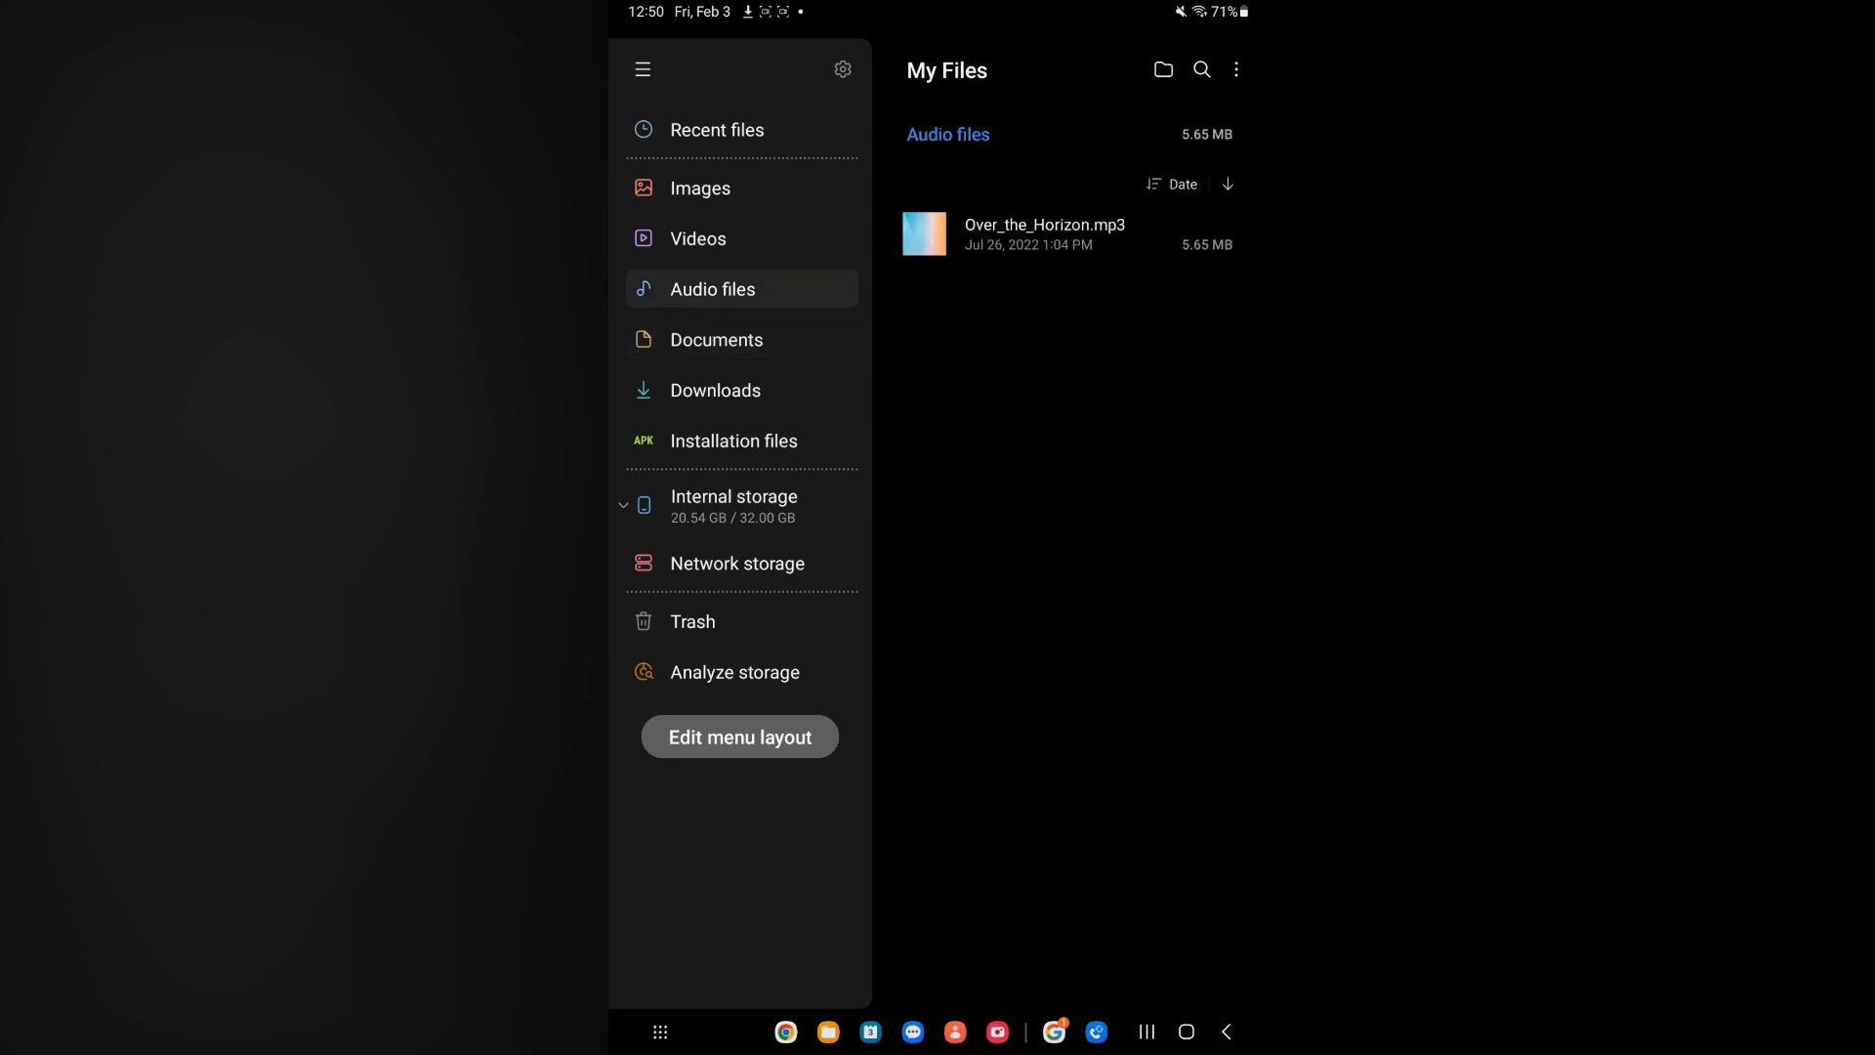